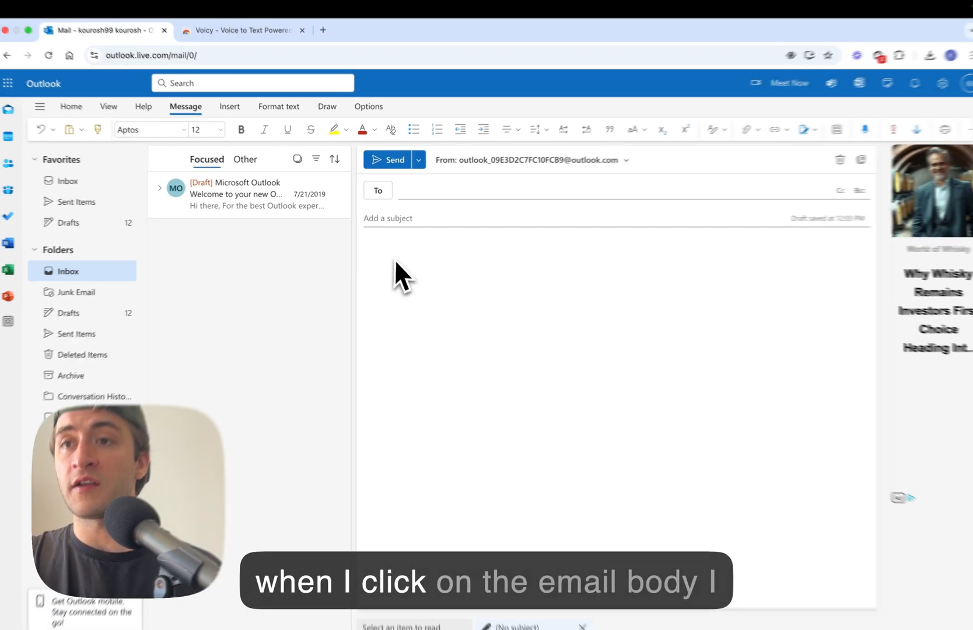
# In the draft body, record a short dictation, then a spoken AI request with Voicy
pyautogui.click(403, 276)
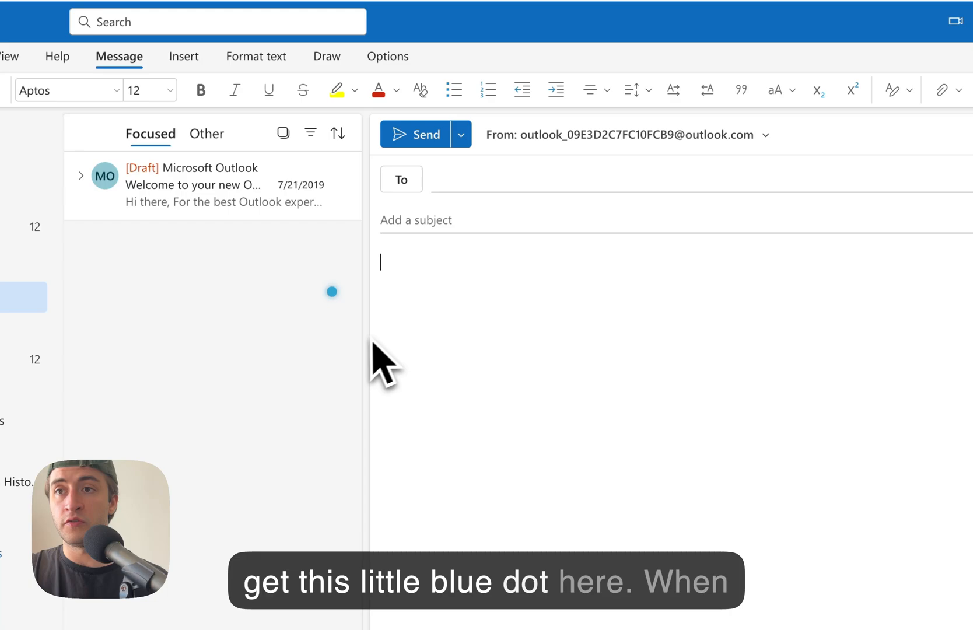
pyautogui.moveTo(332, 291)
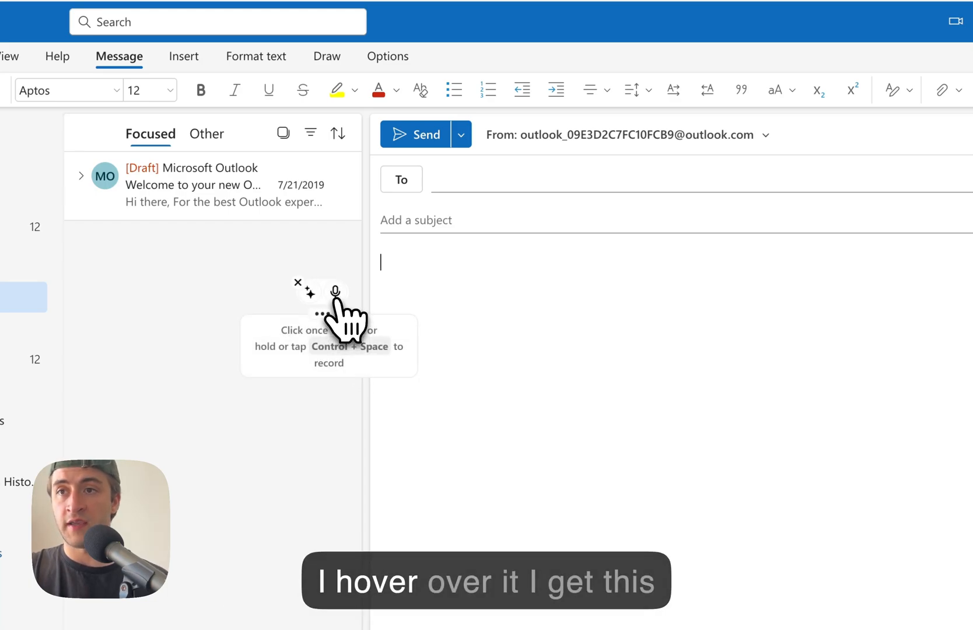
pyautogui.click(334, 292)
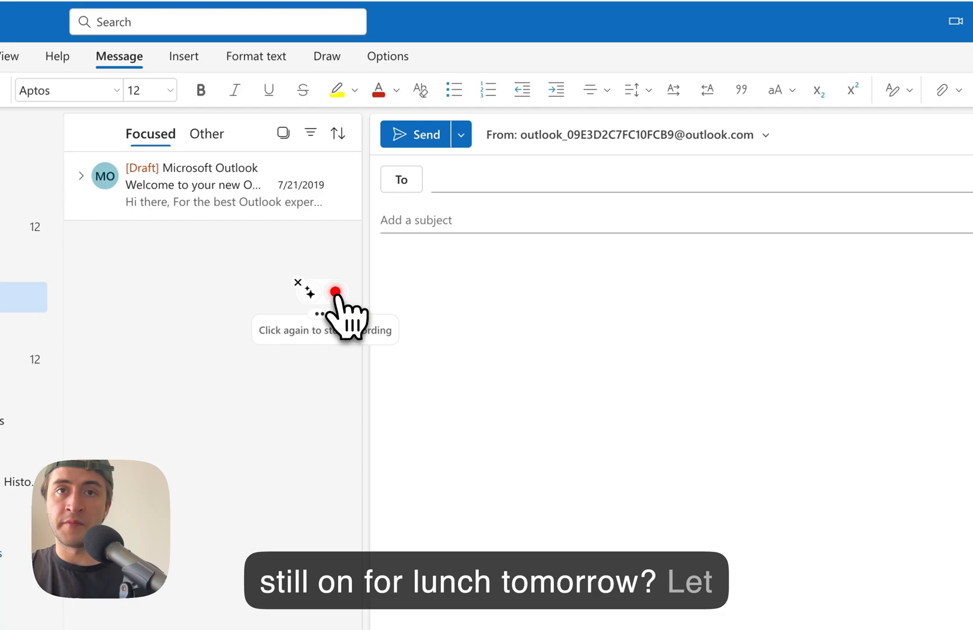
pyautogui.click(337, 291)
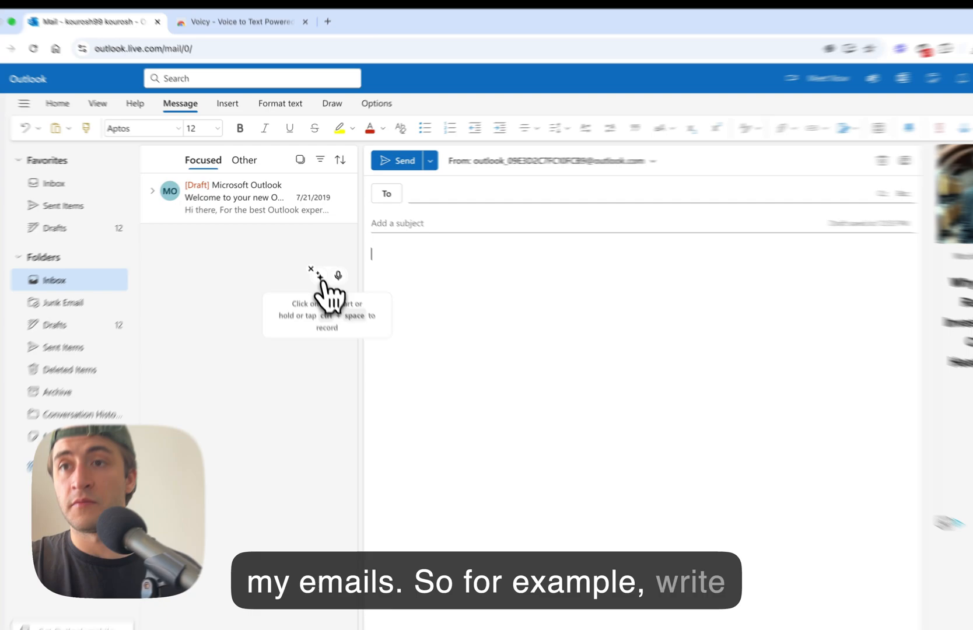
pyautogui.click(337, 275)
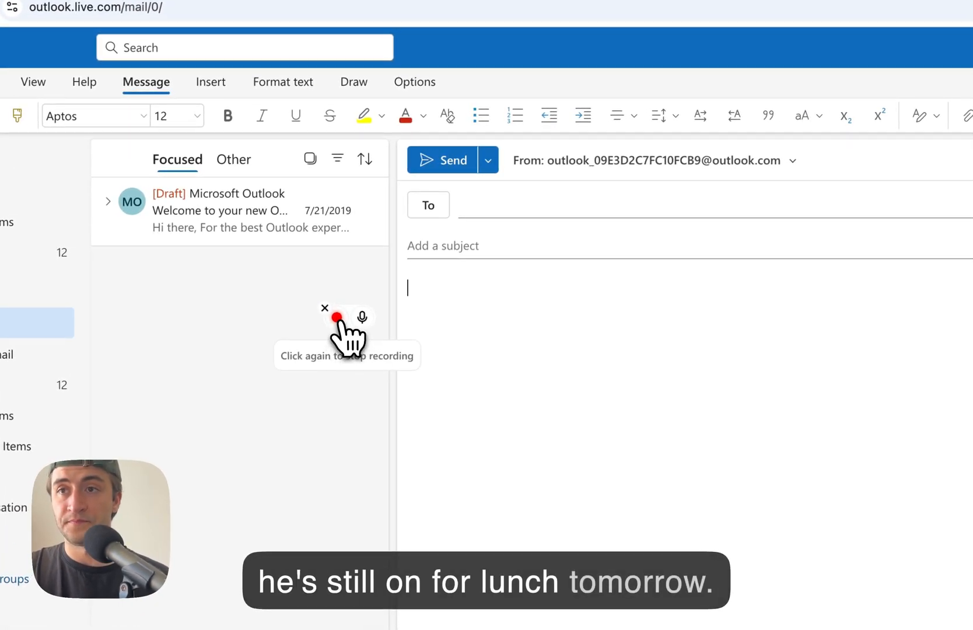
pyautogui.click(338, 317)
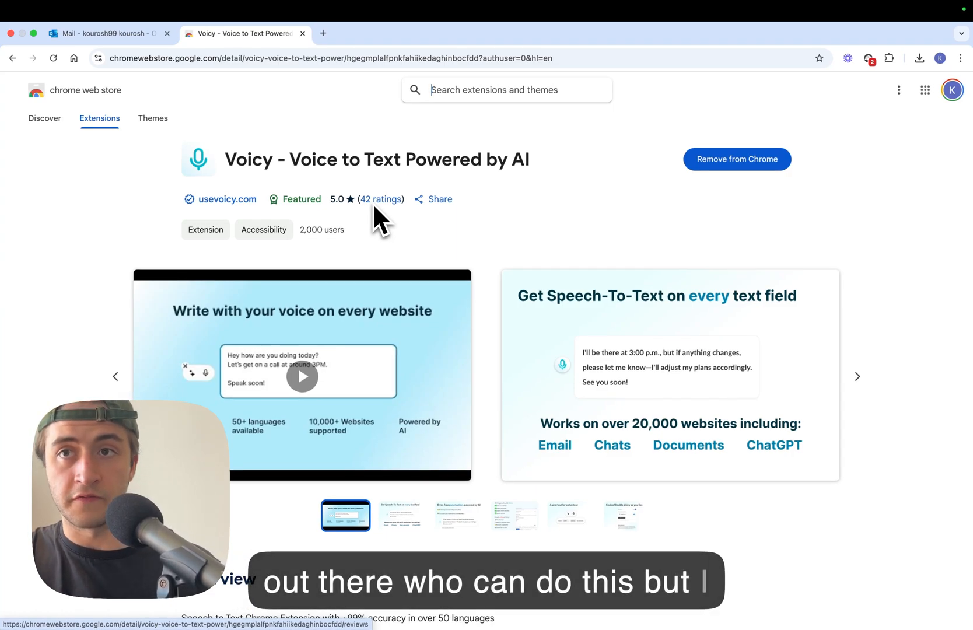
pyautogui.moveTo(661, 232)
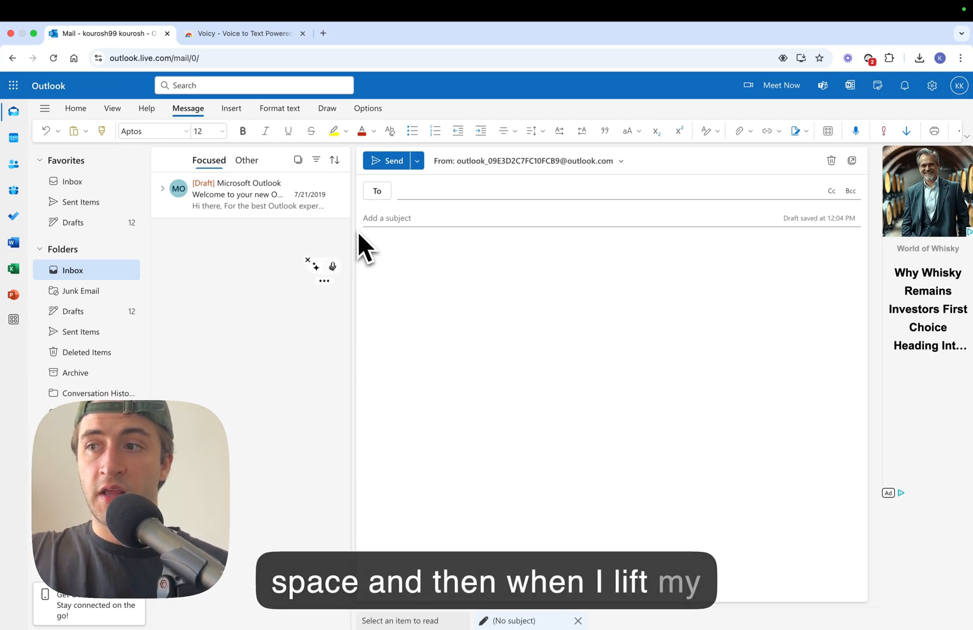
# Dictate 'I am now holding down CTRL plus SPACE' into the body using Ctrl+Space
pyautogui.write('I am now holding down CTRL plus SPACE')
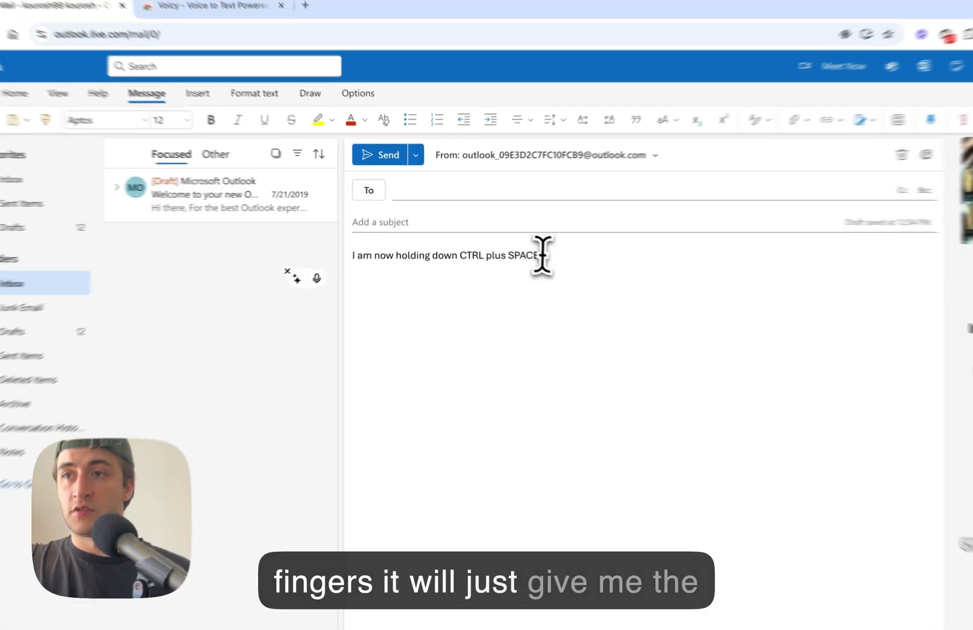